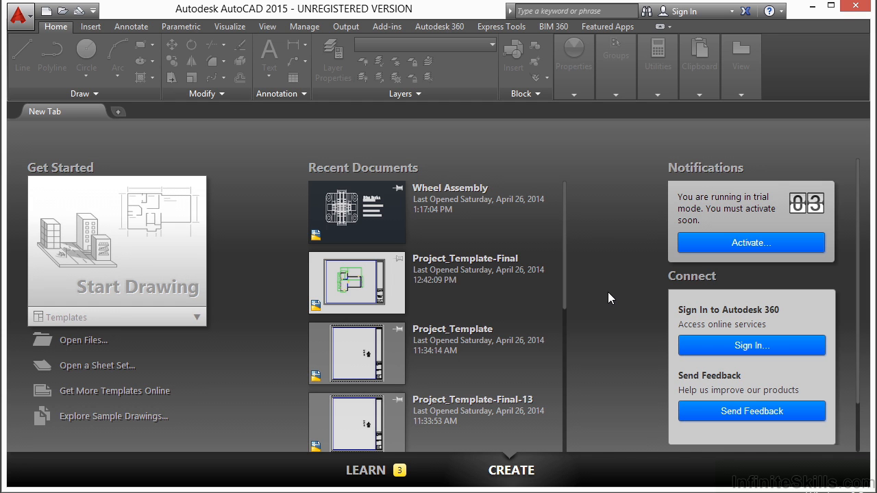
{"action": "mouse_move", "coordinate": [345, 205]}
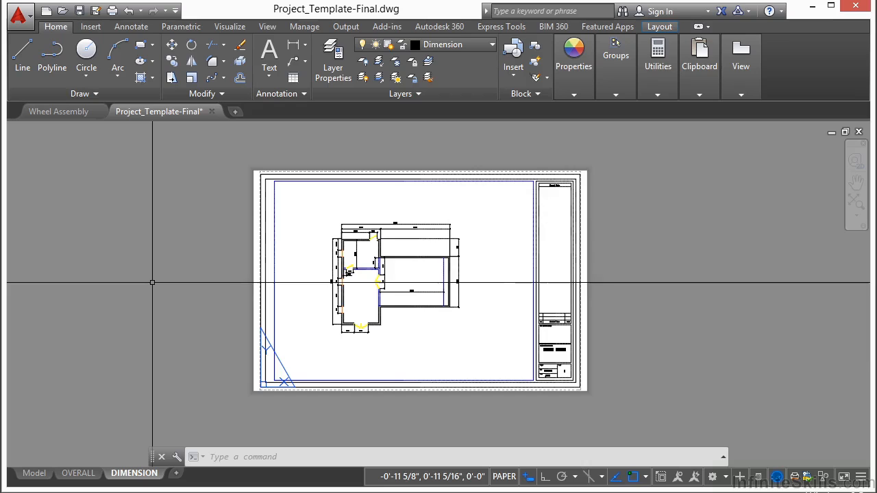
- Switch Project_Template-Final to its DIMENSION layout showing the floor plan on the title-block sheet
{"action": "left_click", "coordinate": [236, 111]}
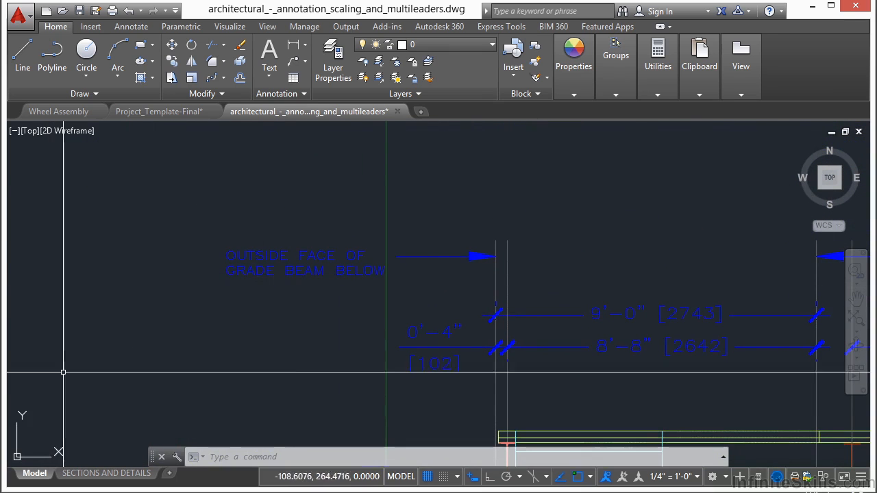
- Scroll through the annotation scaling and multileaders drawing's dimensions and notes
{"action": "scroll", "scroll_direction": "down", "scroll_amount": 3}
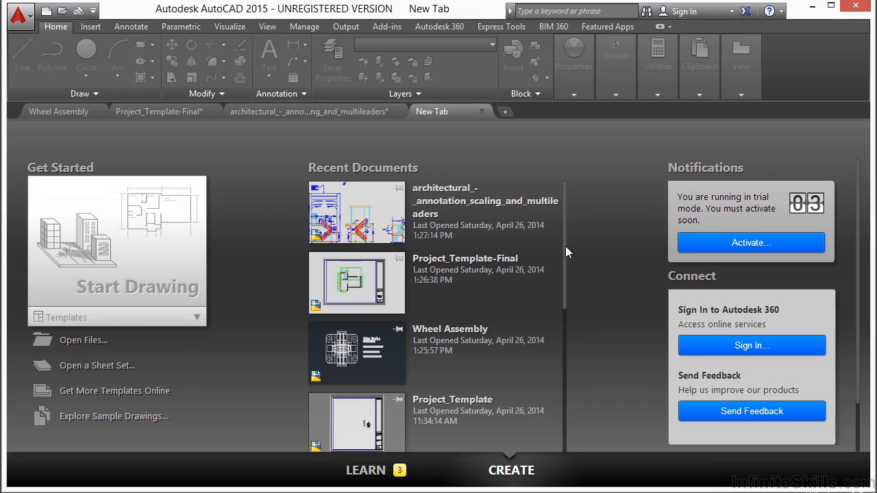
- Scroll the Start page's Recent Documents list down past today's files to yesterday's drawings
{"action": "scroll", "scroll_direction": "down", "scroll_amount": 3}
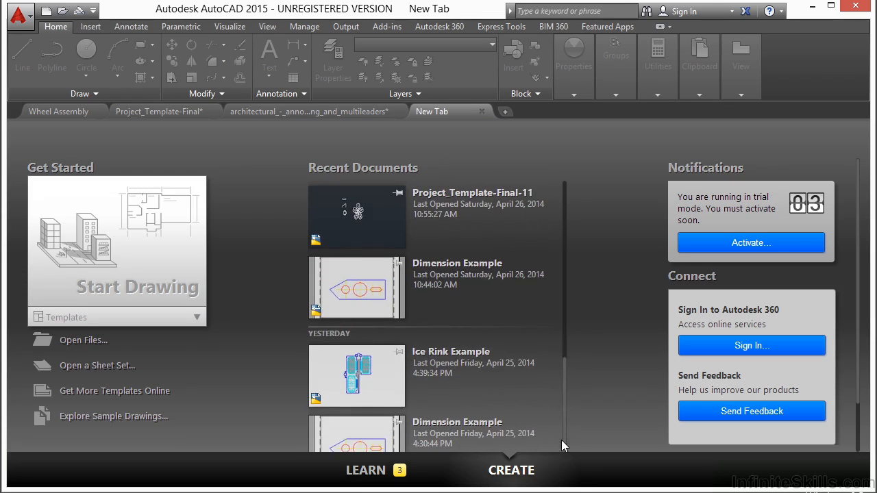